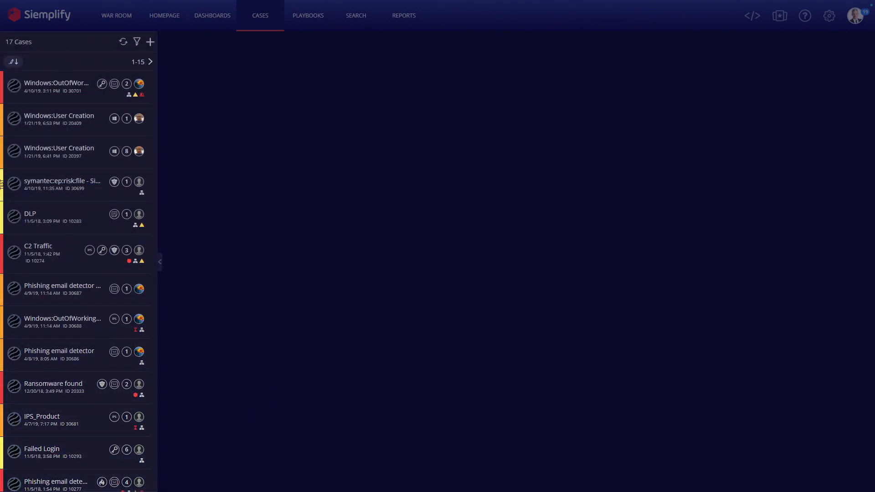
Select the Windows:User Creation case from the case list to view its overview.
click(59, 120)
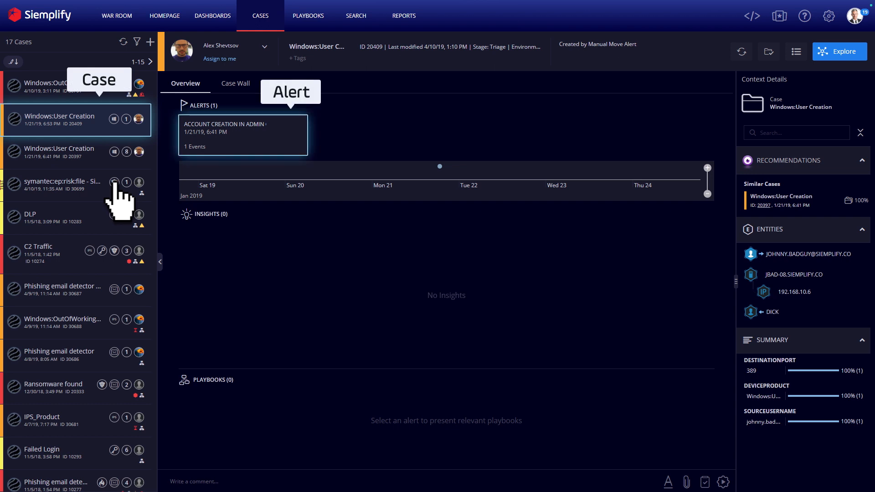
click(59, 152)
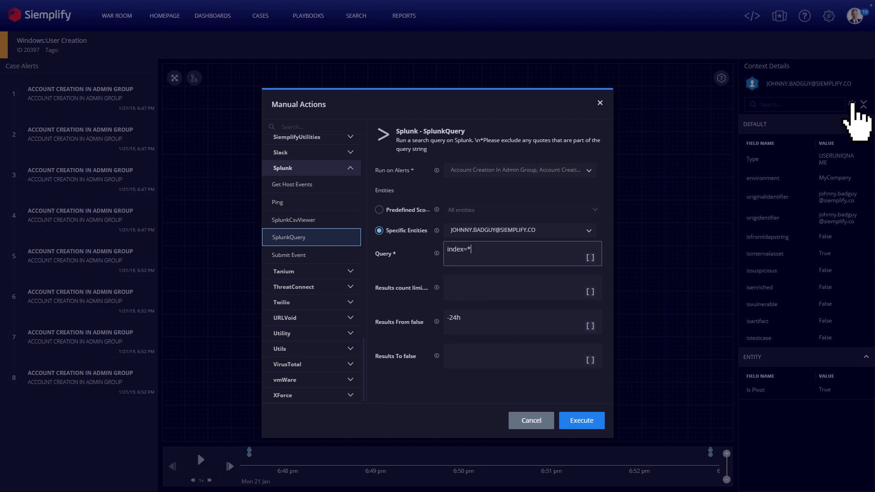
Dismiss the manual actions window, leaving the JOHNNY.BADGUY entity graph visible.
click(531, 420)
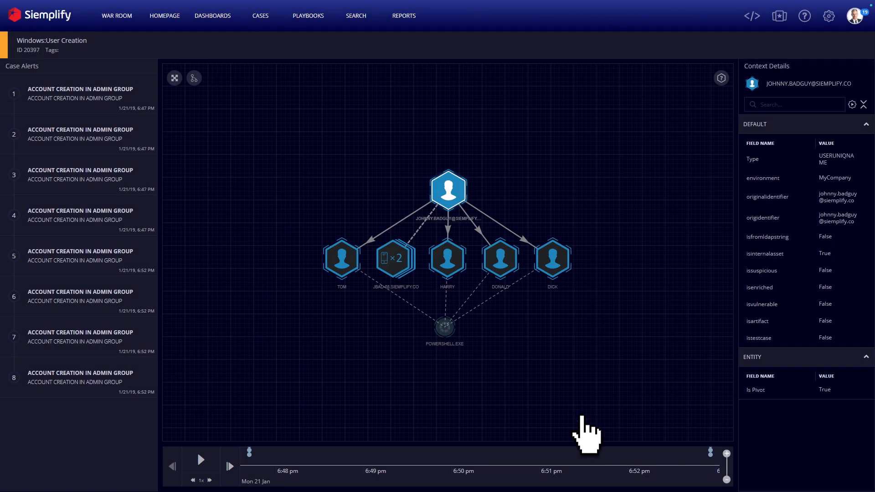
View the C2 Traffic playbook's Instruction and MultiChoiceQuestion steps, then move to Playbooks.
click(260, 16)
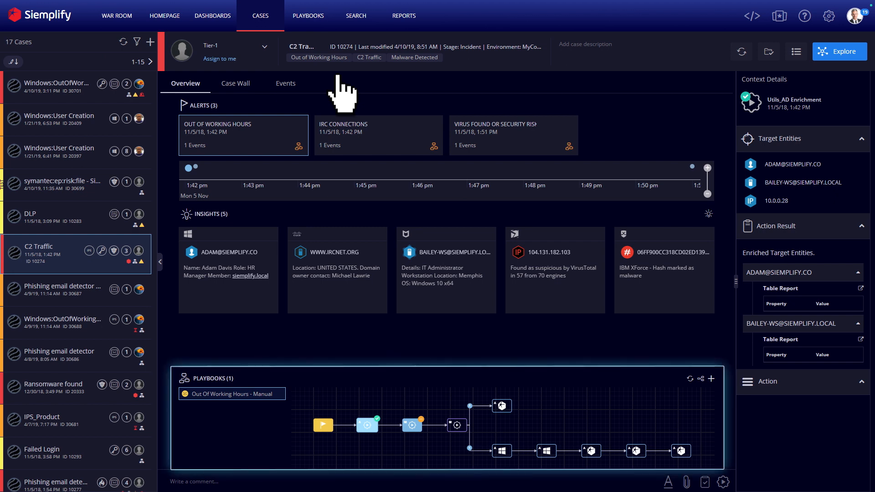
click(412, 424)
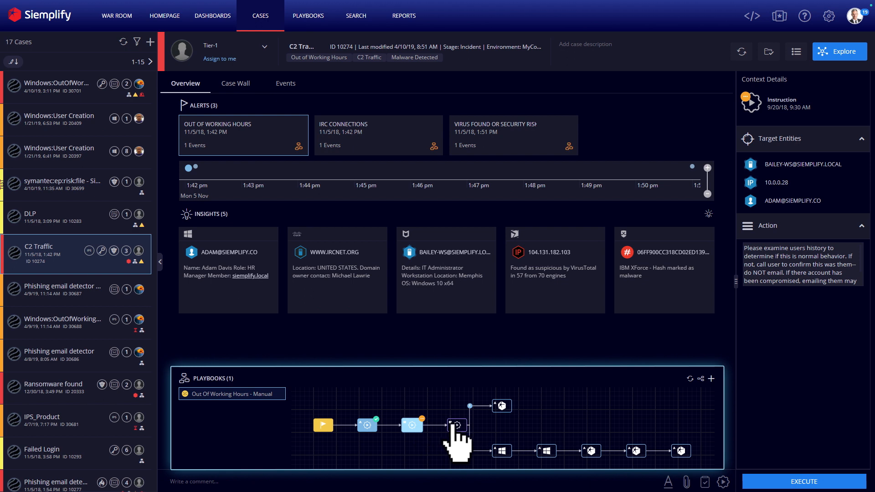
click(456, 425)
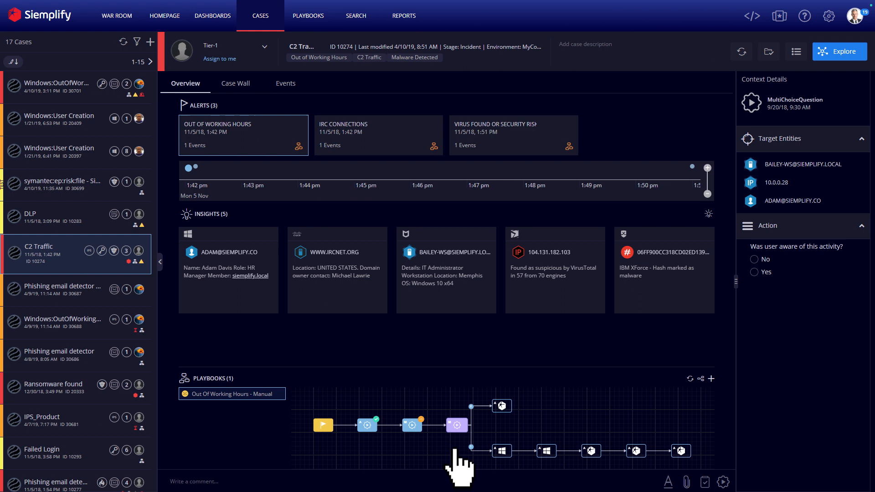
mouse_move(352, 123)
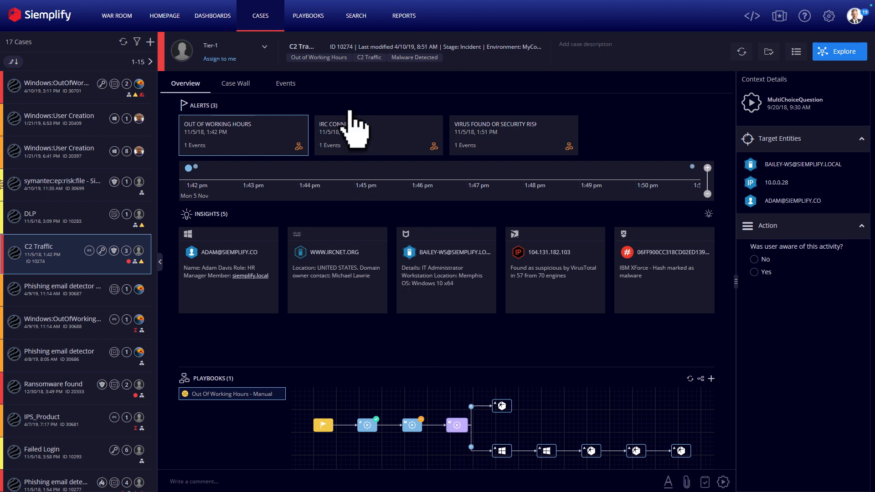
click(308, 16)
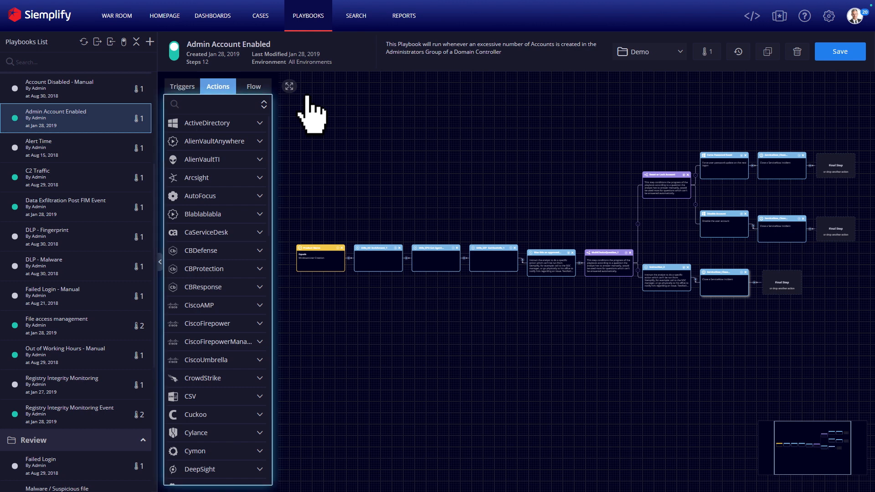
mouse_move(215, 132)
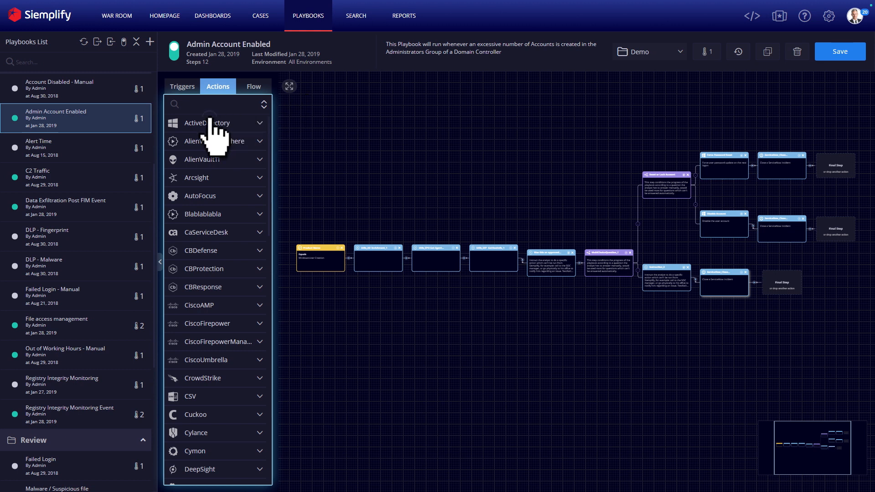
Expand the Active Directory actions to reach Get Manager Contact Details.
click(207, 122)
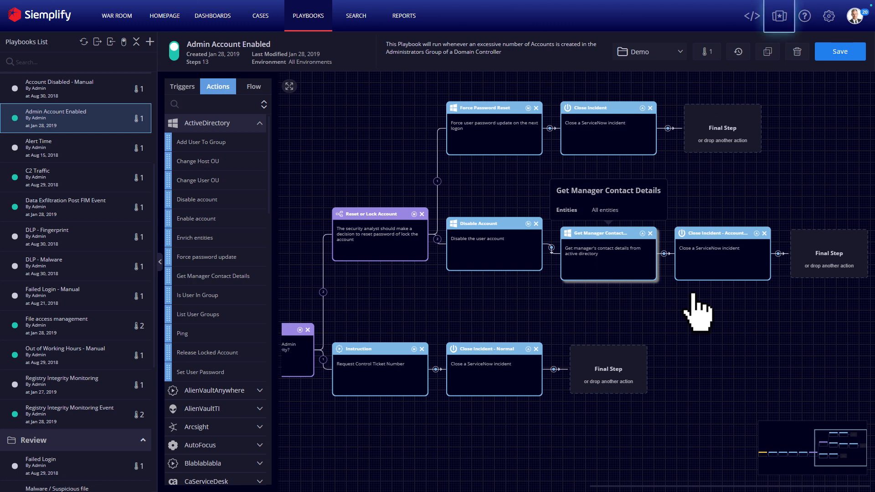
mouse_move(779, 18)
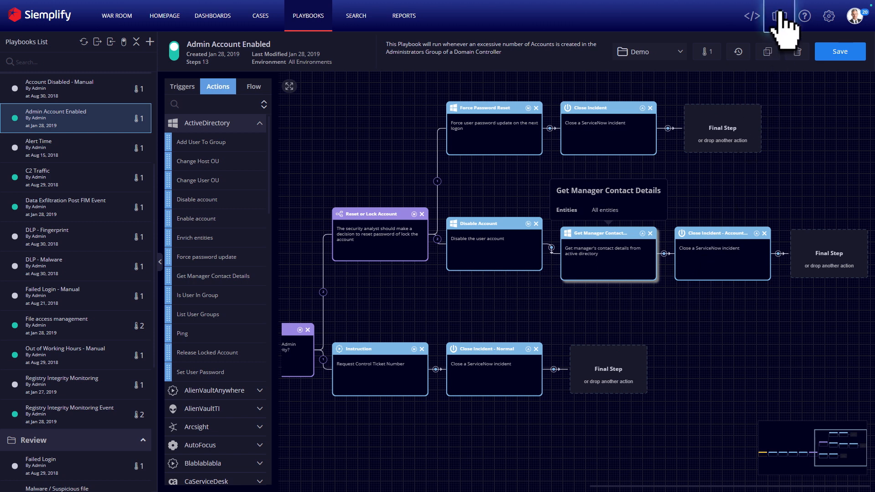
Show the Marketplace listing Active Directory, Alexa, AlienVault, ArcSight and AutoFocus.
click(773, 15)
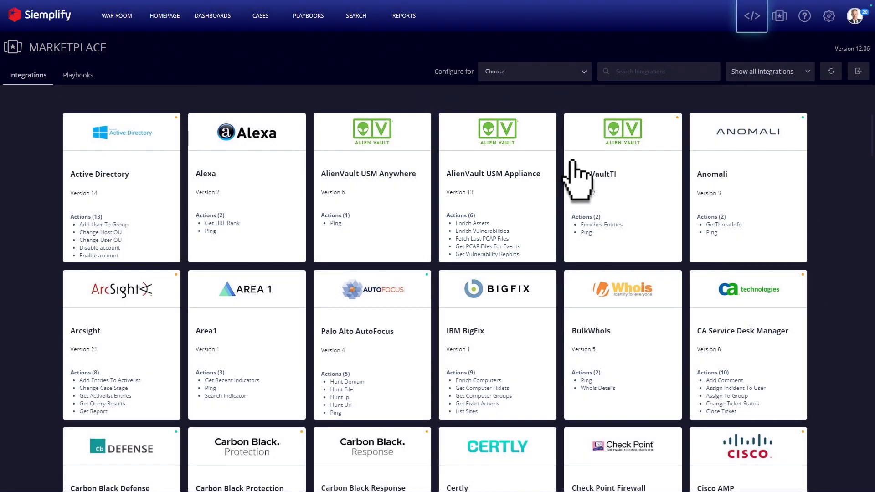
View the Arcsight ESM Connector code in the IDE, then move to the SOC Status dashboard.
click(751, 16)
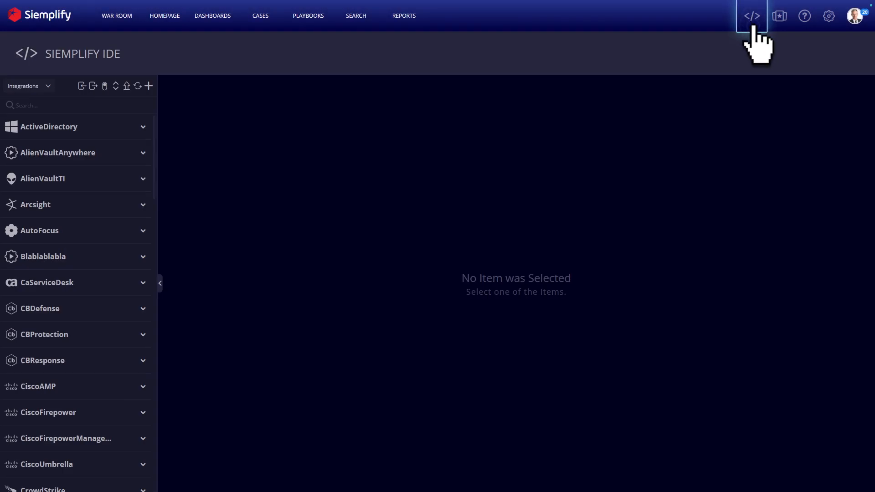
mouse_move(693, 123)
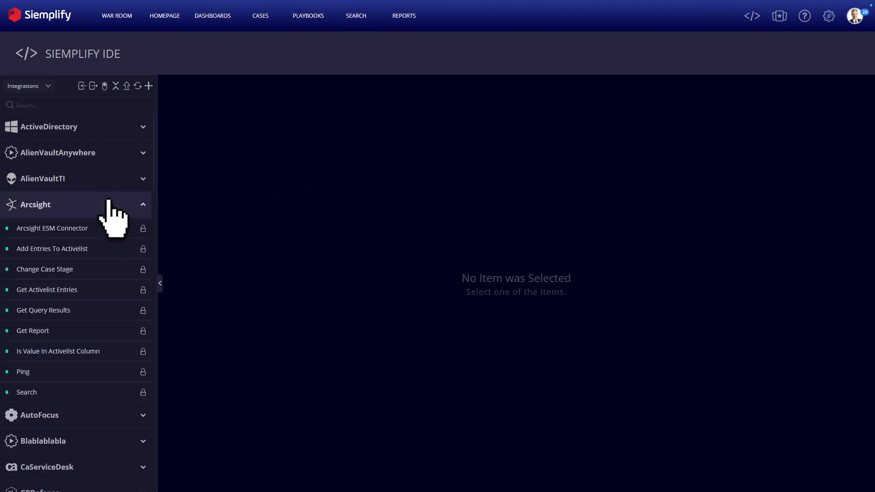
click(52, 228)
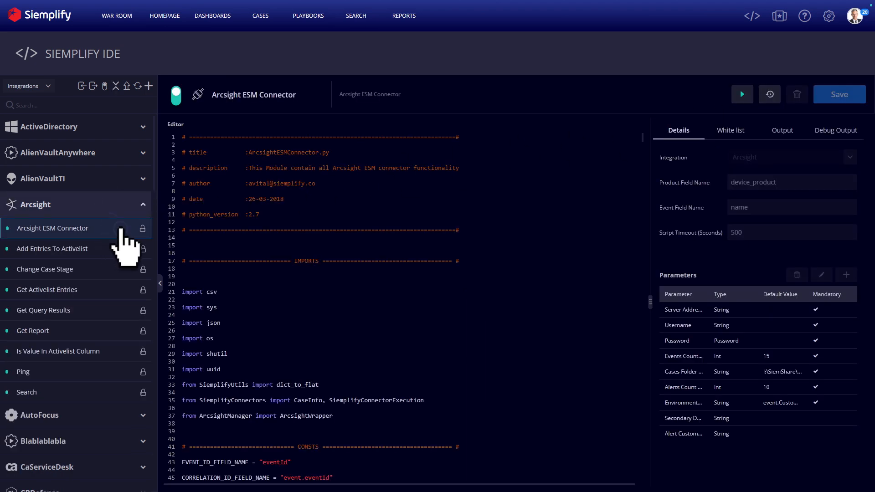
mouse_move(251, 268)
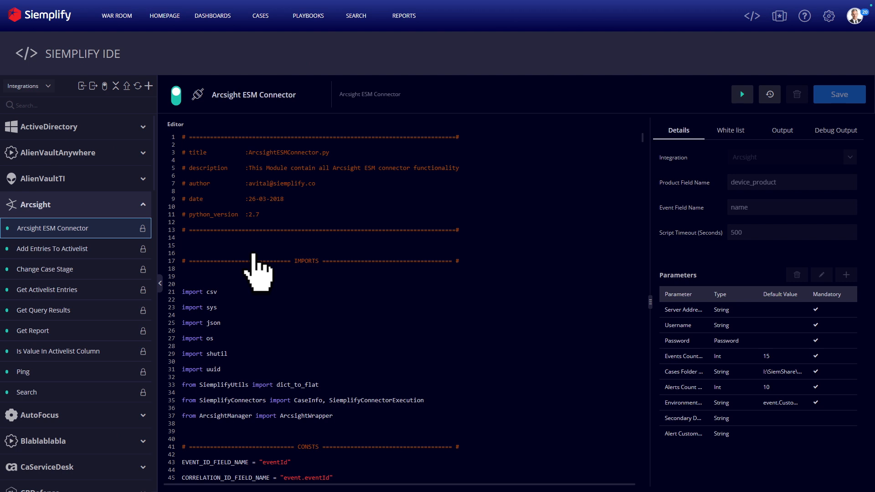
click(212, 15)
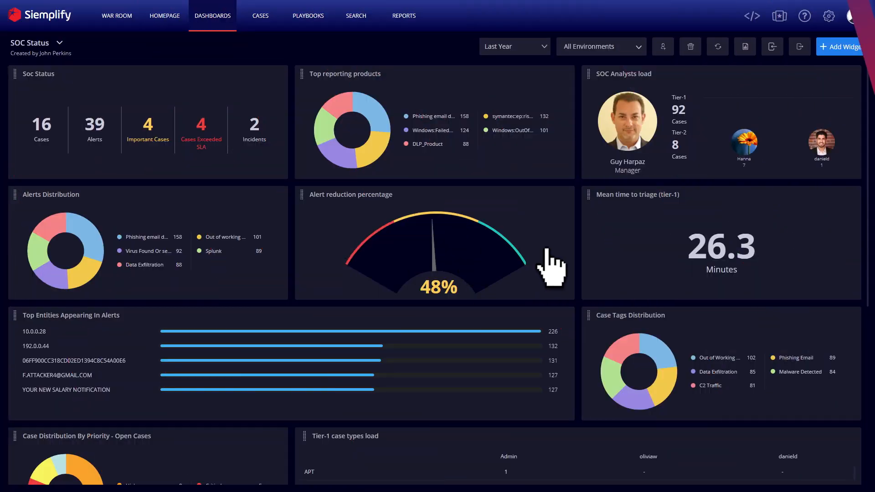
mouse_move(631, 273)
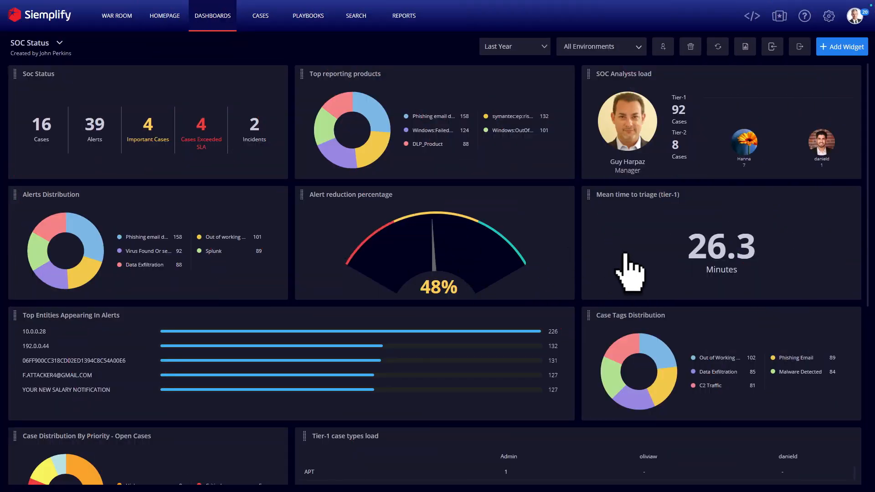